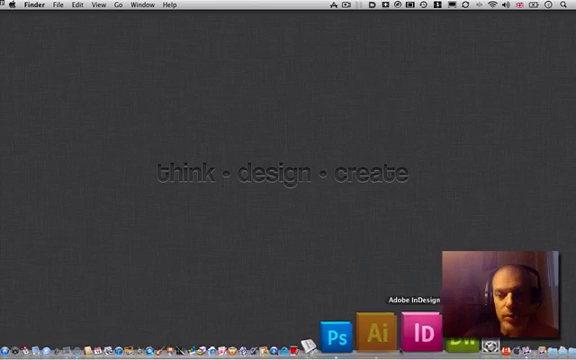
pyautogui.moveTo(376, 288)
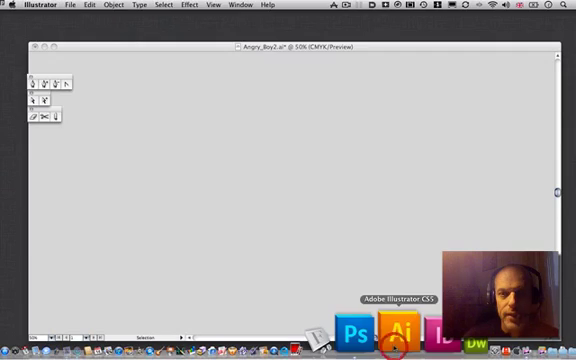
# Step: Open the Angry_Boy2.ai document in Illustrator
pyautogui.click(404, 328)
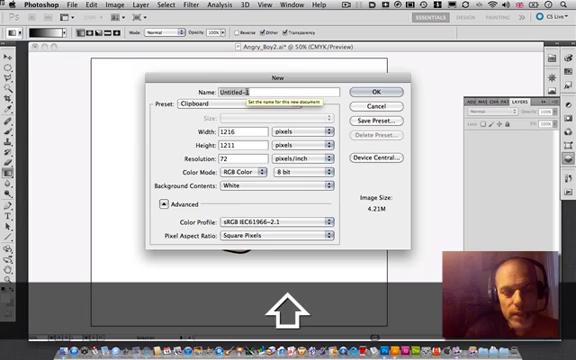
# Step: Create a new Photoshop document named Halftone, 2000 × 2000 px at 200 ppi
pyautogui.write('Hal')
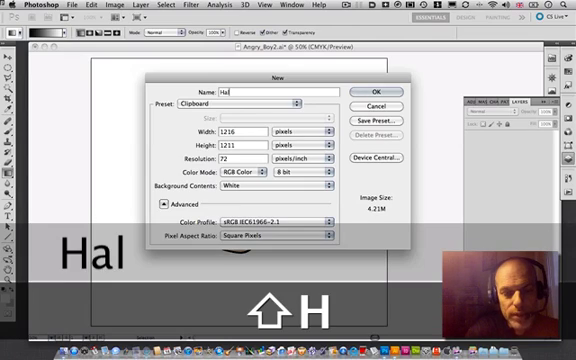
pyautogui.write('ftone')
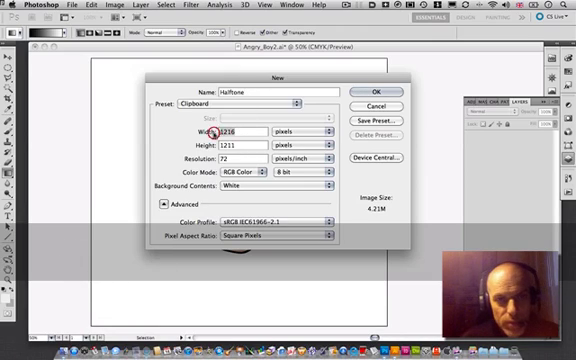
pyautogui.write('2000')
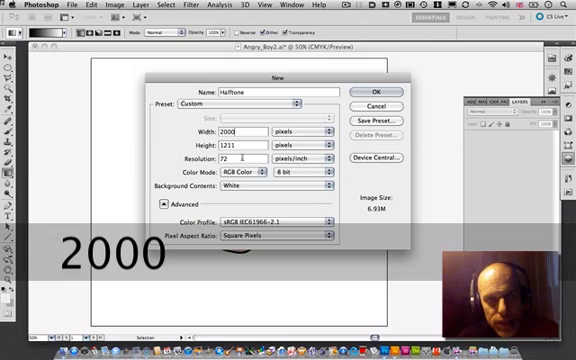
pyautogui.write('2000')
pyautogui.click(244, 158)
pyautogui.write('150')
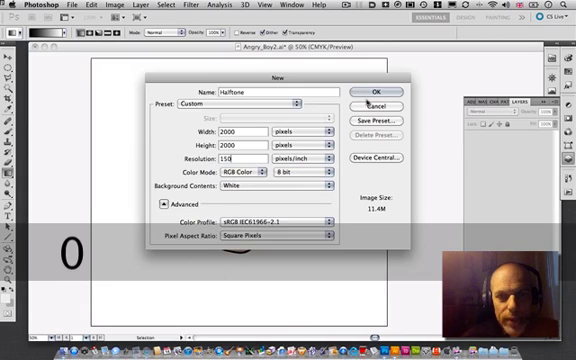
pyautogui.click(376, 92)
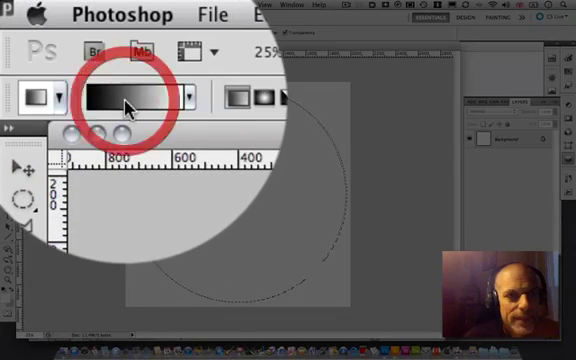
# Step: Fill the canvas with a black-to-white radial gradient drawn from the centre outward, redoing the first attempt
pyautogui.click(124, 96)
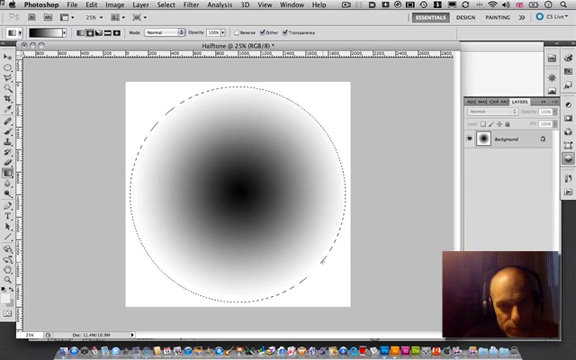
pyautogui.press('cmd+z')
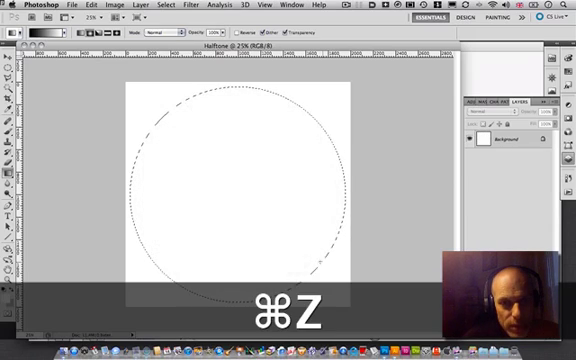
pyautogui.press('cmd+z')
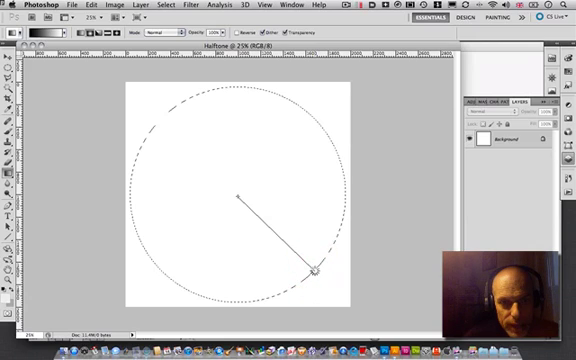
pyautogui.moveTo(238, 192); pyautogui.dragTo(318, 270)
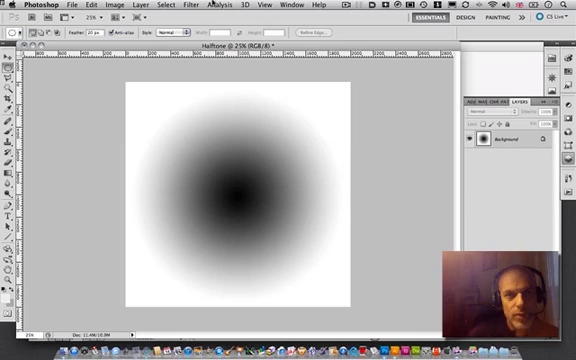
# Step: Apply Filter > Pixelate > Color Halftone to the gradient with default radius and angles
pyautogui.click(188, 4)
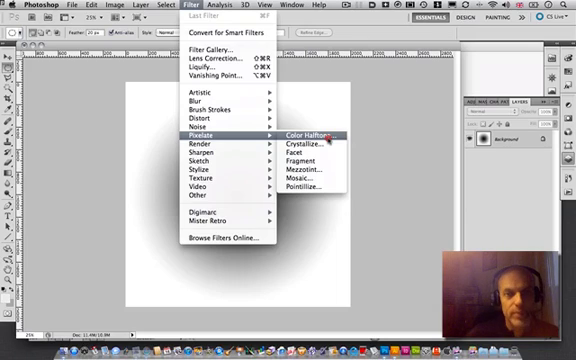
pyautogui.click(308, 132)
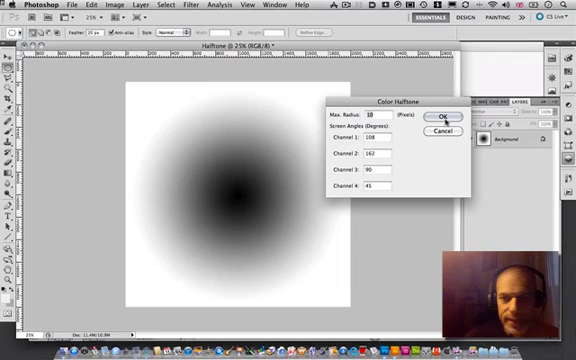
pyautogui.click(438, 116)
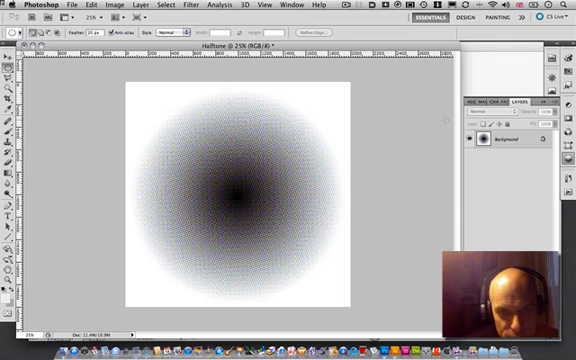
pyautogui.press('cmd+space')
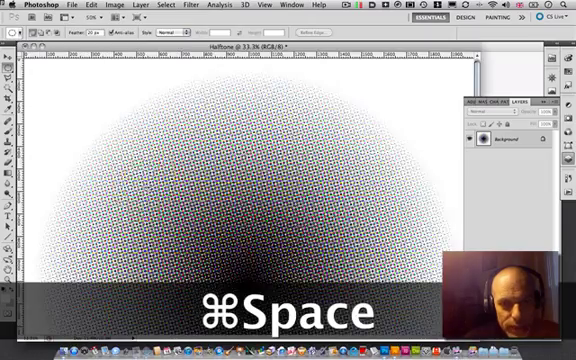
pyautogui.click(304, 224)
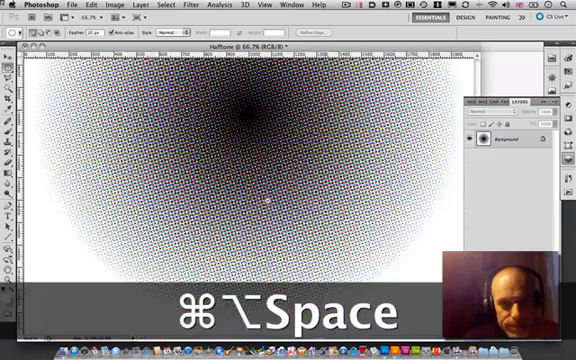
pyautogui.press('cmd+alt+space')
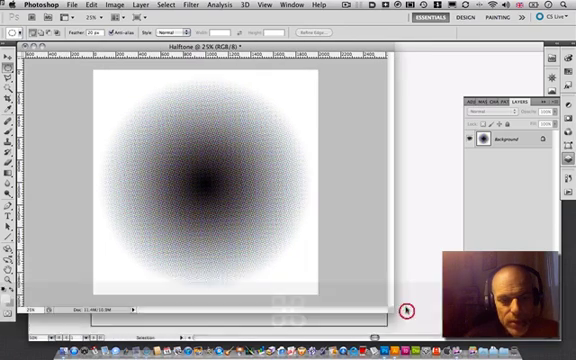
pyautogui.press('cmd+z')
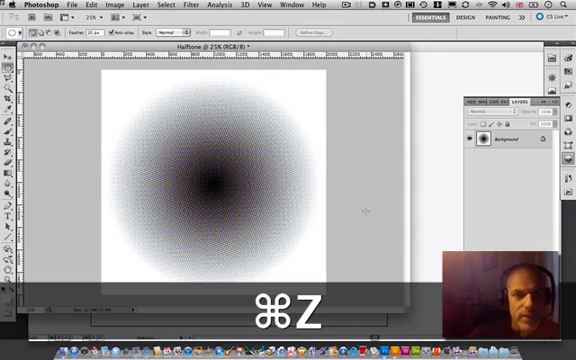
# Step: Undo the halftone filter to get back to the plain radial gradient
pyautogui.press('cmd+z')
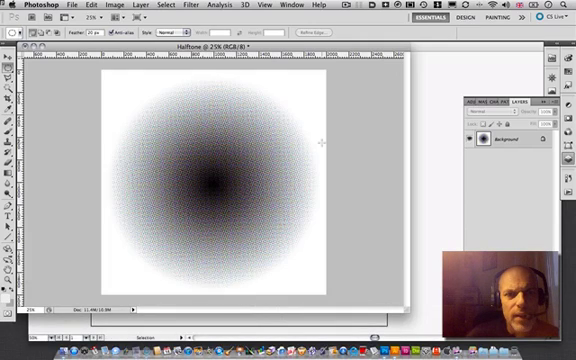
pyautogui.moveTo(342, 190)
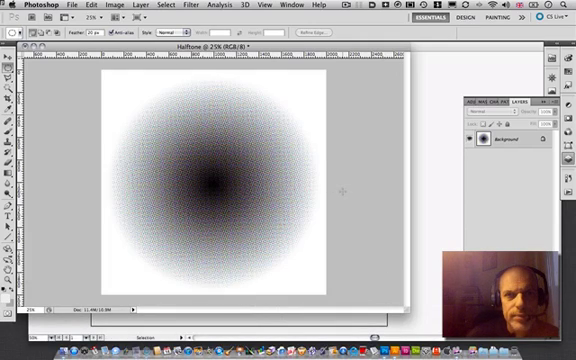
pyautogui.press('cmd+z')
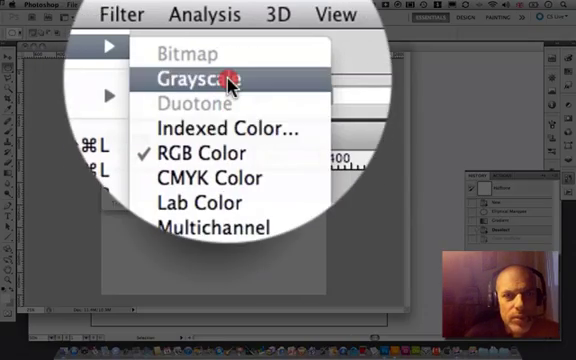
# Step: Convert the image to Grayscale and reapply Color Halftone for crisp black dots
pyautogui.click(204, 78)
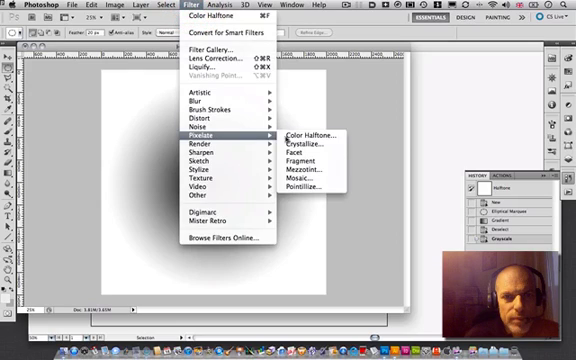
pyautogui.click(308, 136)
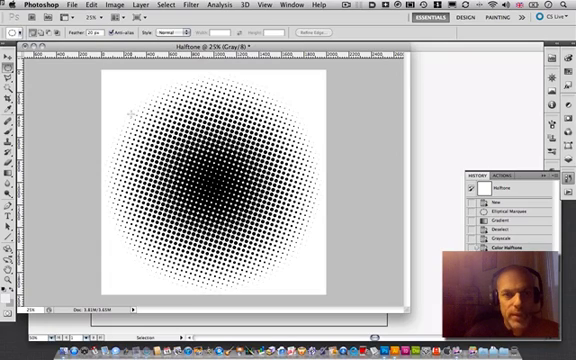
pyautogui.press('cmd+z')
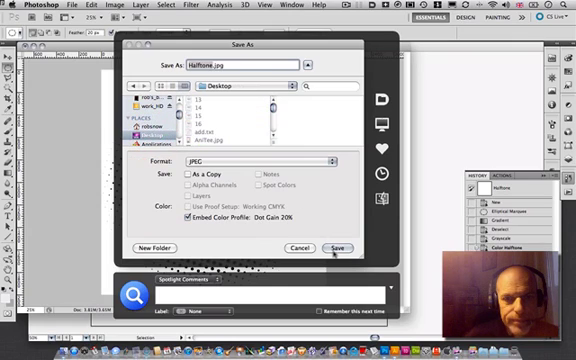
# Step: Save the Halftone image as a JPEG at Maximum quality
pyautogui.click(340, 248)
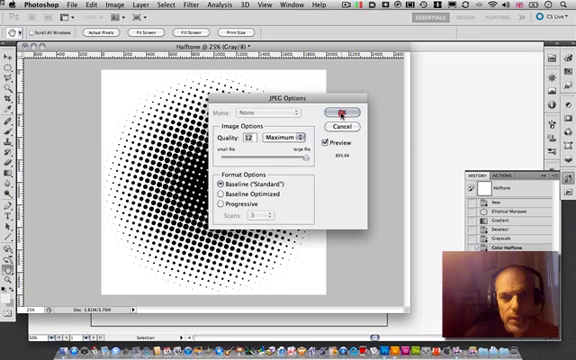
pyautogui.click(344, 110)
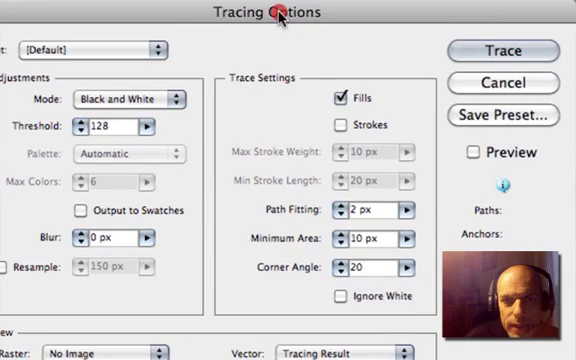
# Step: Trace the halftone image in Black and White mode with Ignore White enabled
pyautogui.click(340, 296)
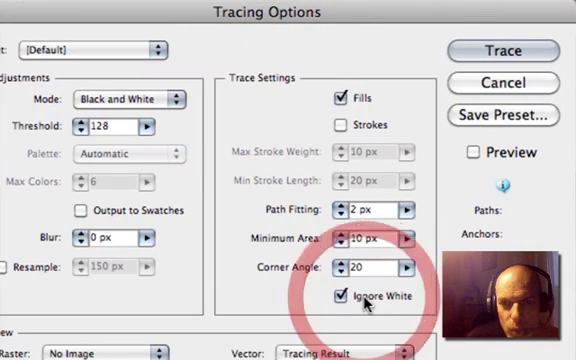
pyautogui.click(502, 52)
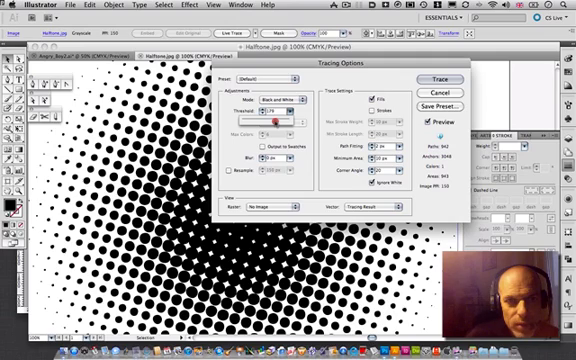
pyautogui.click(436, 80)
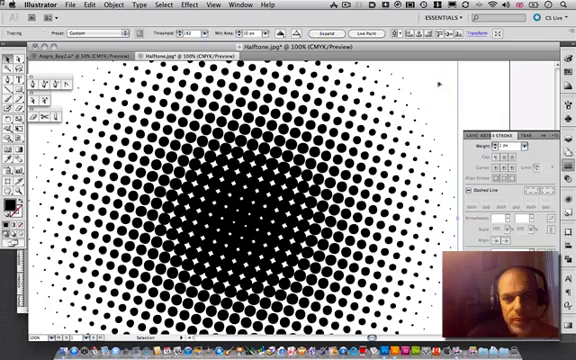
# Step: Expand the trace into separate vector dots and copy them
pyautogui.press('cmd+alt+space')
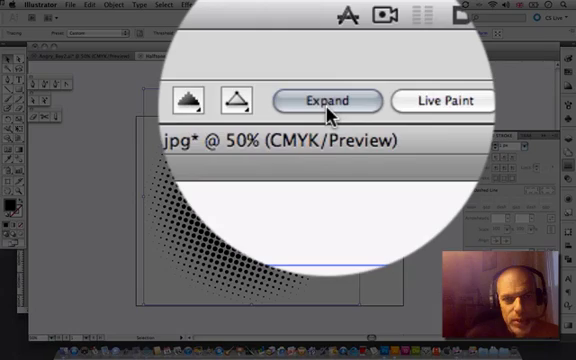
pyautogui.click(324, 100)
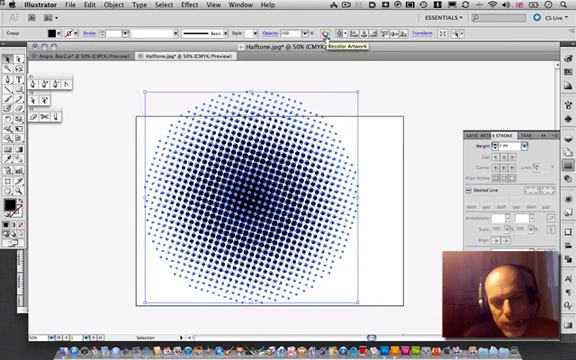
pyautogui.press('cmd+8')
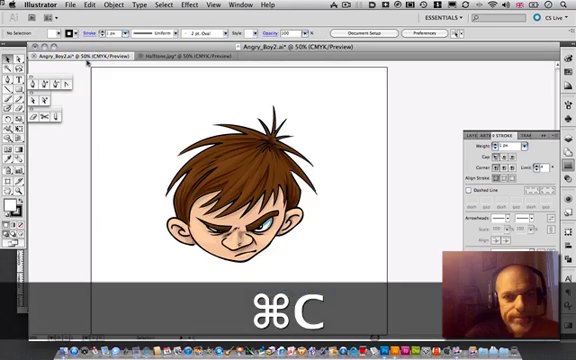
# Step: Paste the dots into the boy document, send them behind his head, and hide edges
pyautogui.press('cmd+v')
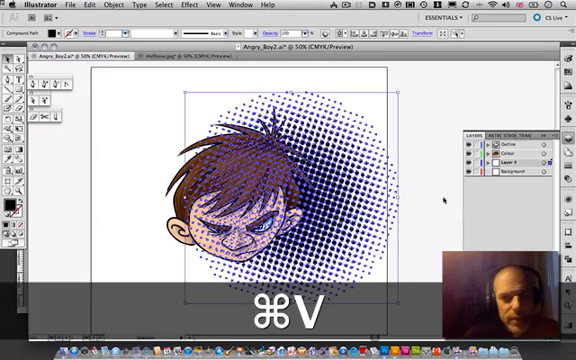
pyautogui.press('cmd+v')
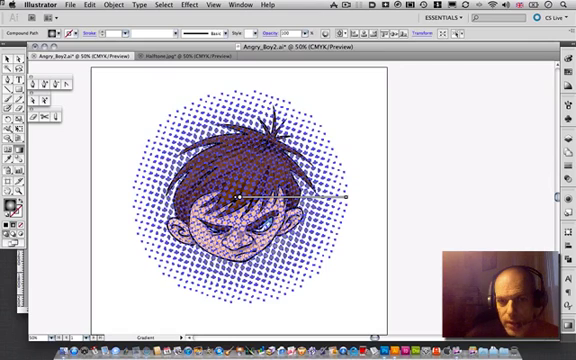
pyautogui.press('cmd+h')
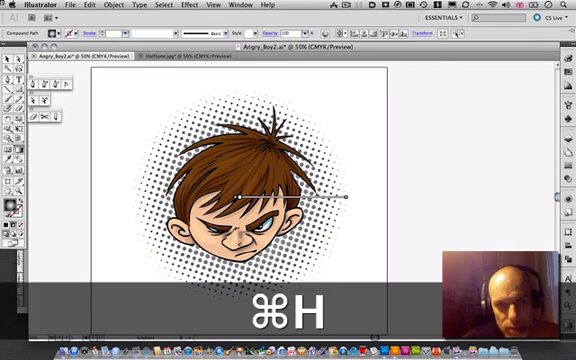